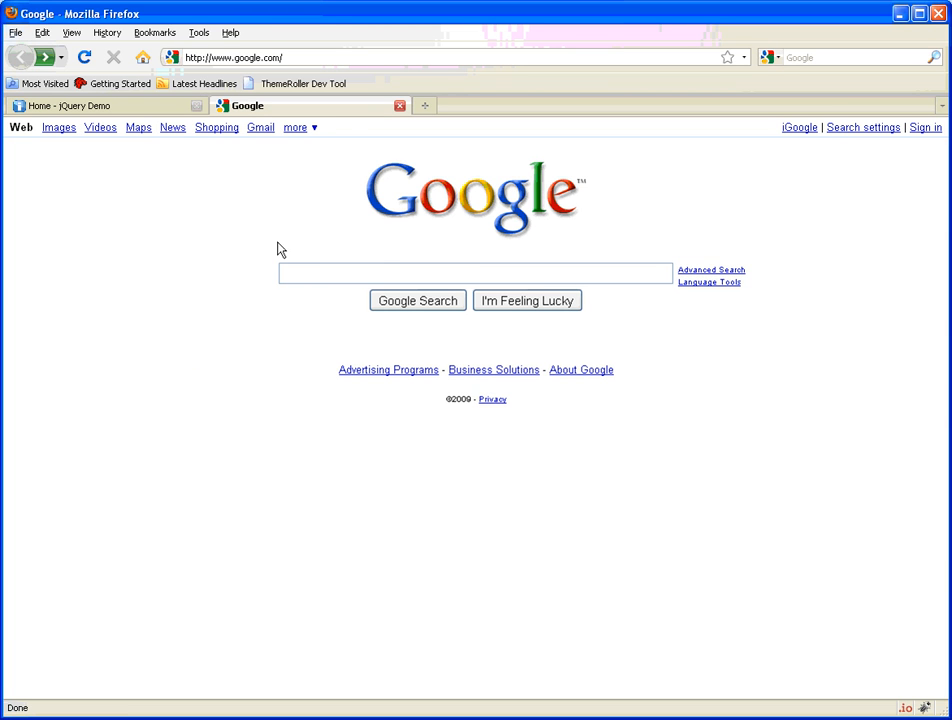
Search Google for "jquery" to locate the Learning jQuery jQuerify article.
text(jquery)
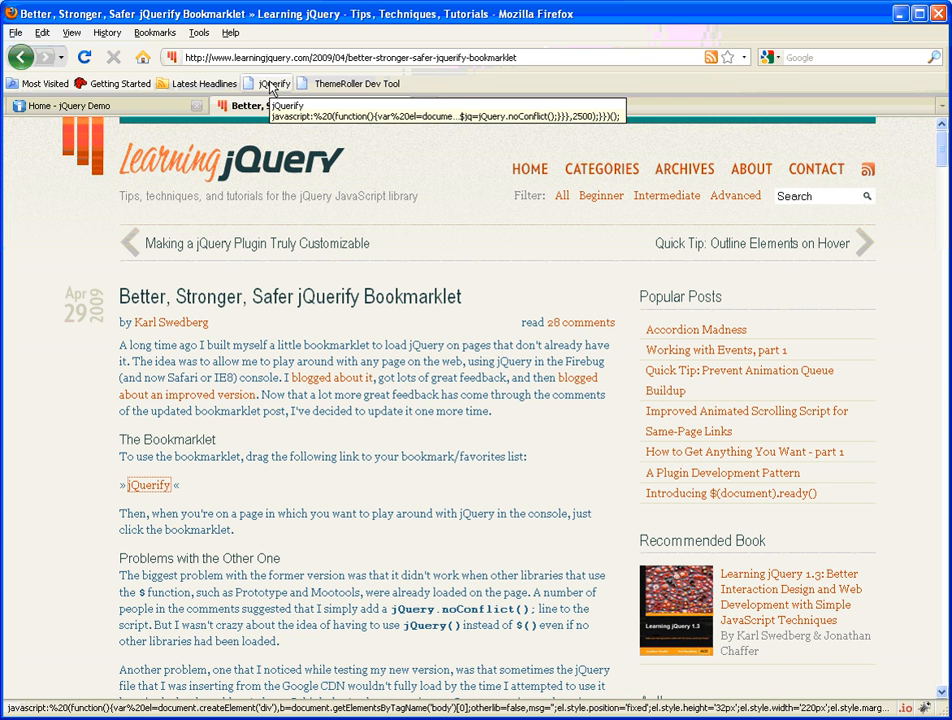
Drag the jQuerify link onto the Bookmarks Toolbar to save the bookmarklet.
click(80, 105)
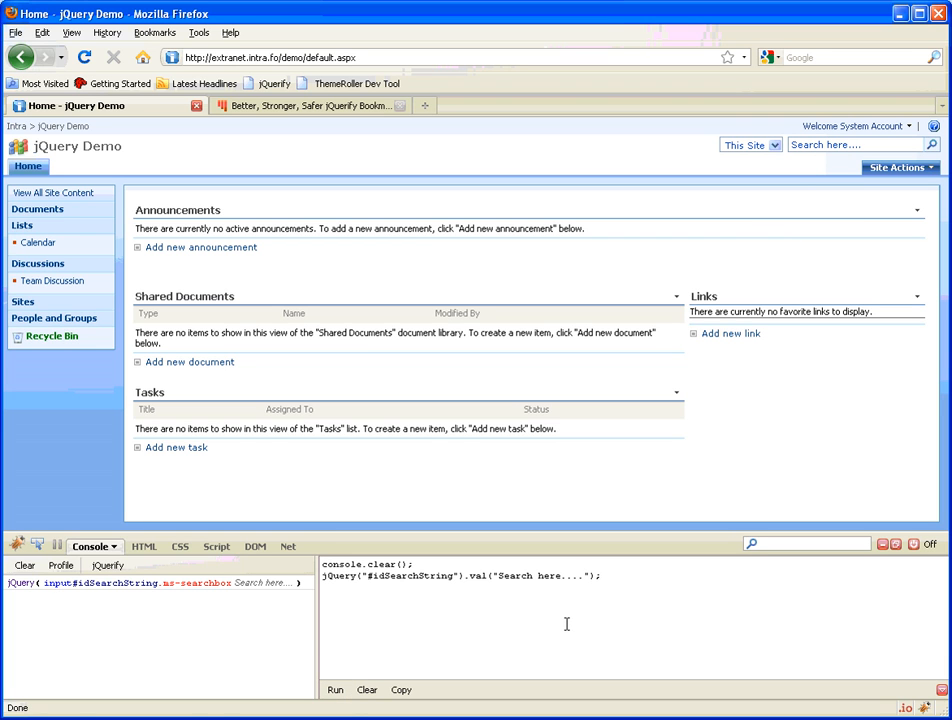